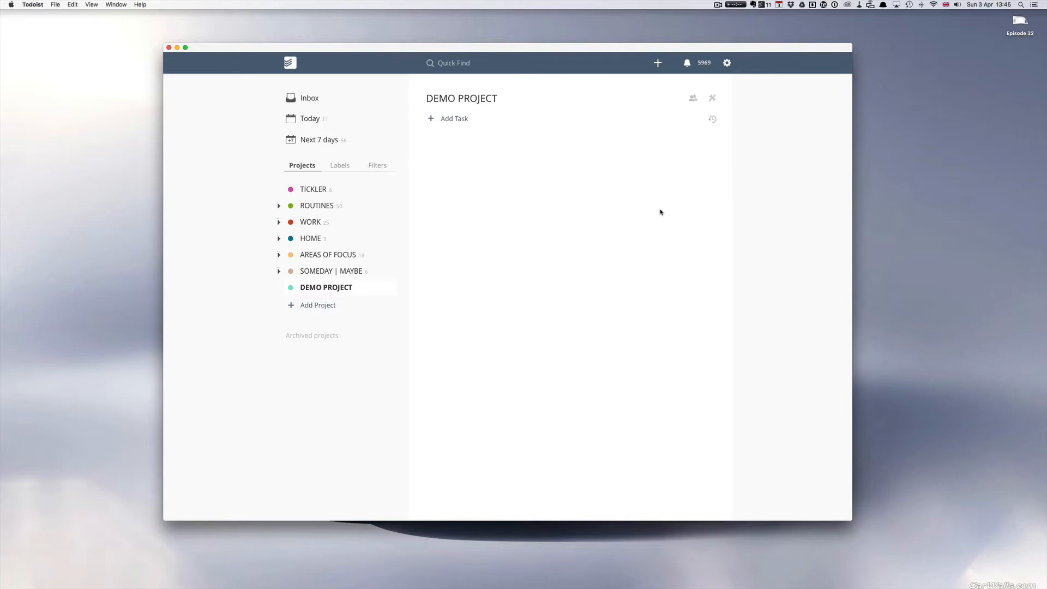
Switch the sidebar to Filters and start a new blank filter
left_click(377, 166)
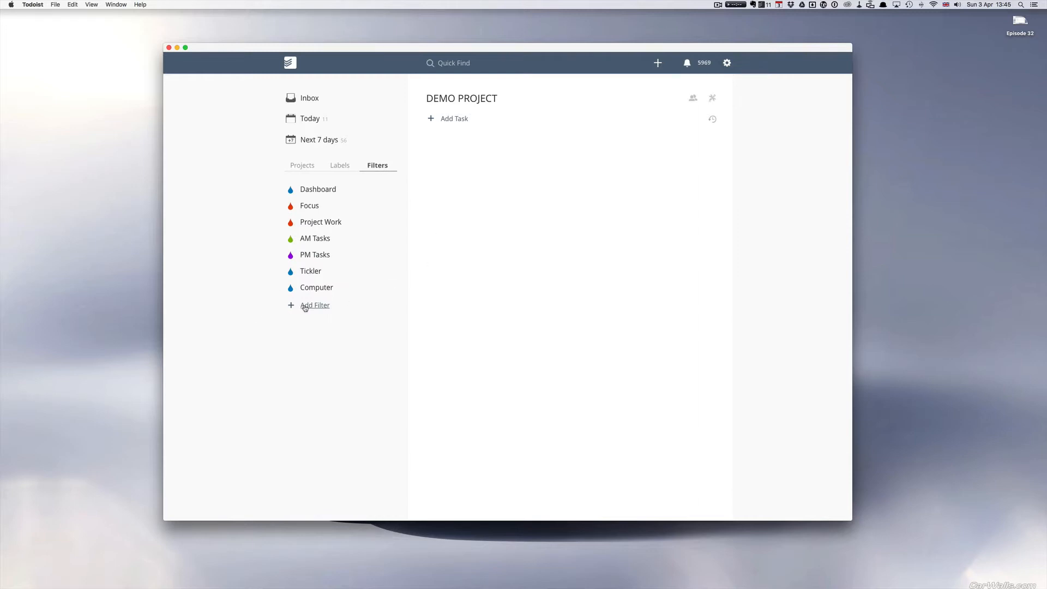
mouse_move(422, 203)
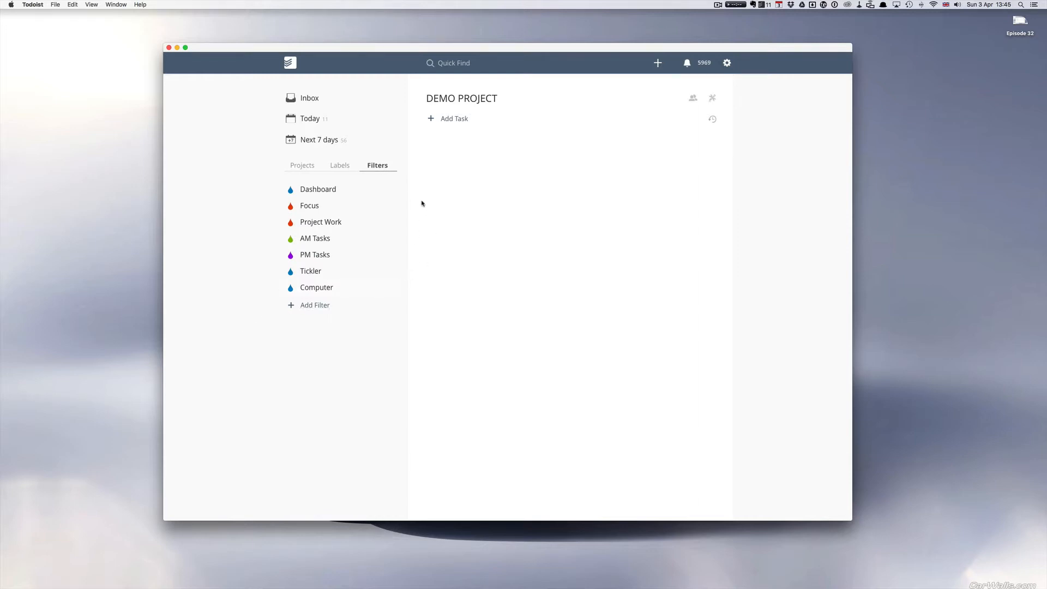
mouse_move(405, 199)
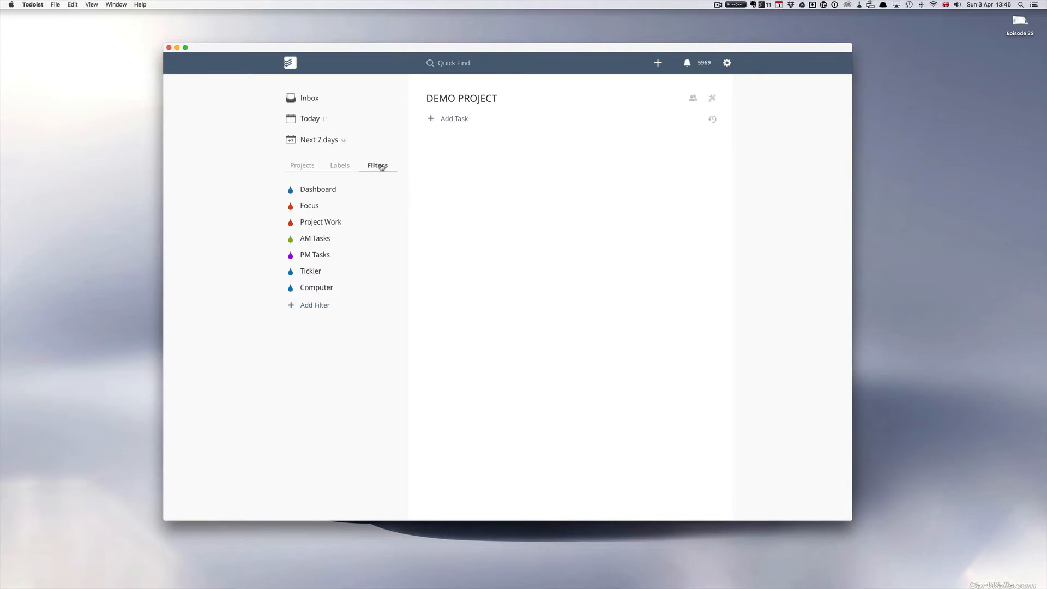
left_click(314, 306)
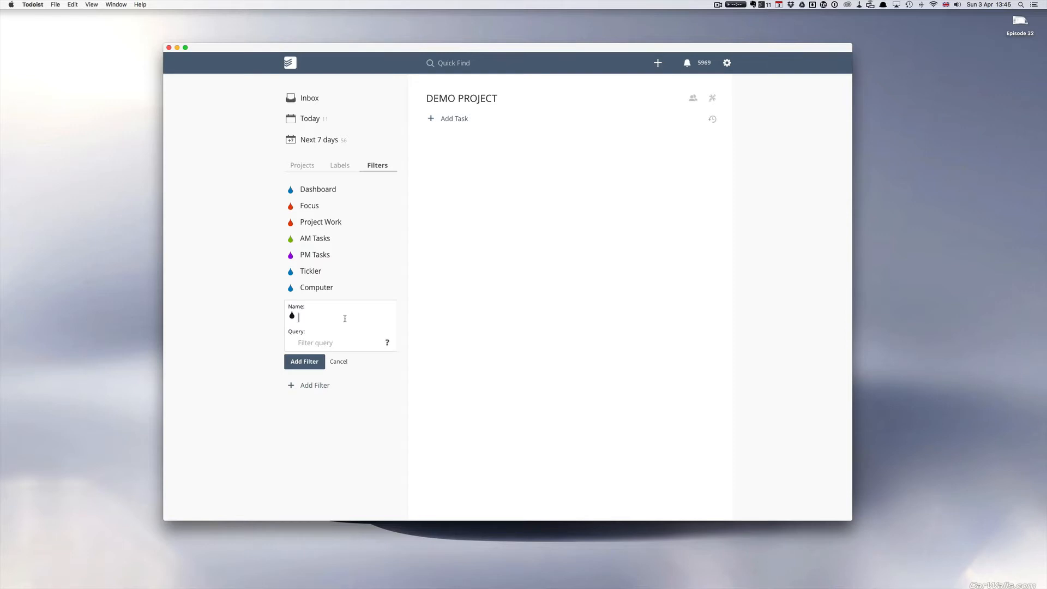
Name the new filter 'Week Planning', leaving its query empty
type("Week")
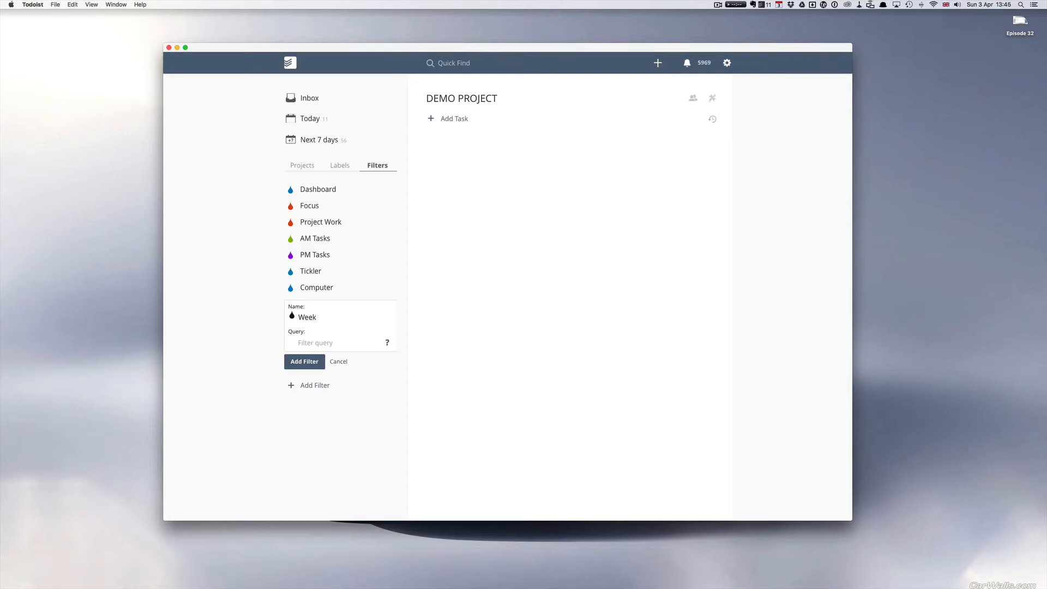
type("Plan")
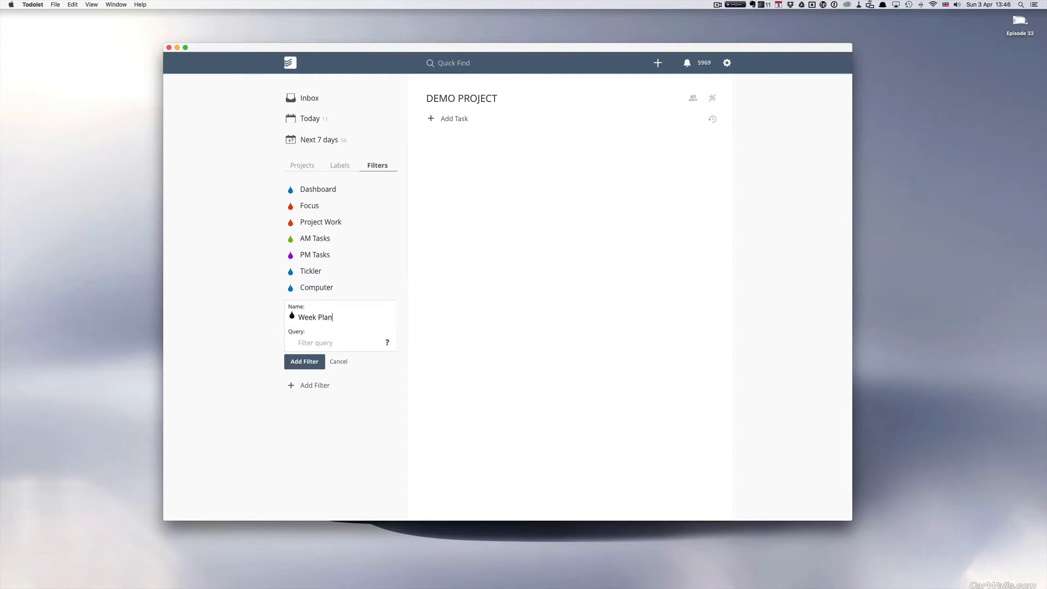
type("ning")
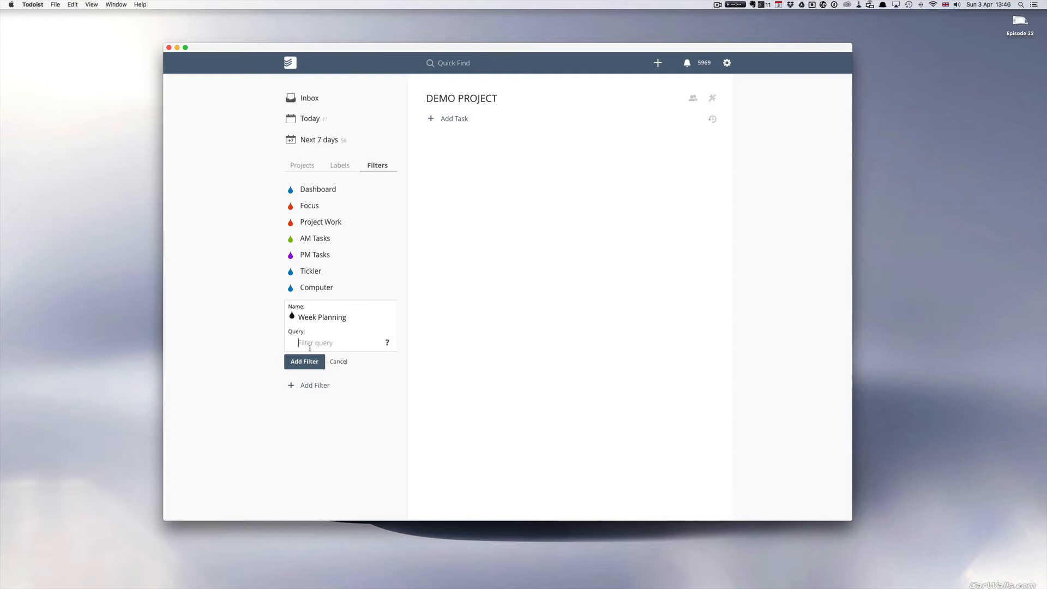
Save the filter with the query 'Over due, mon, tue, wed, thu, fri'
type("Over")
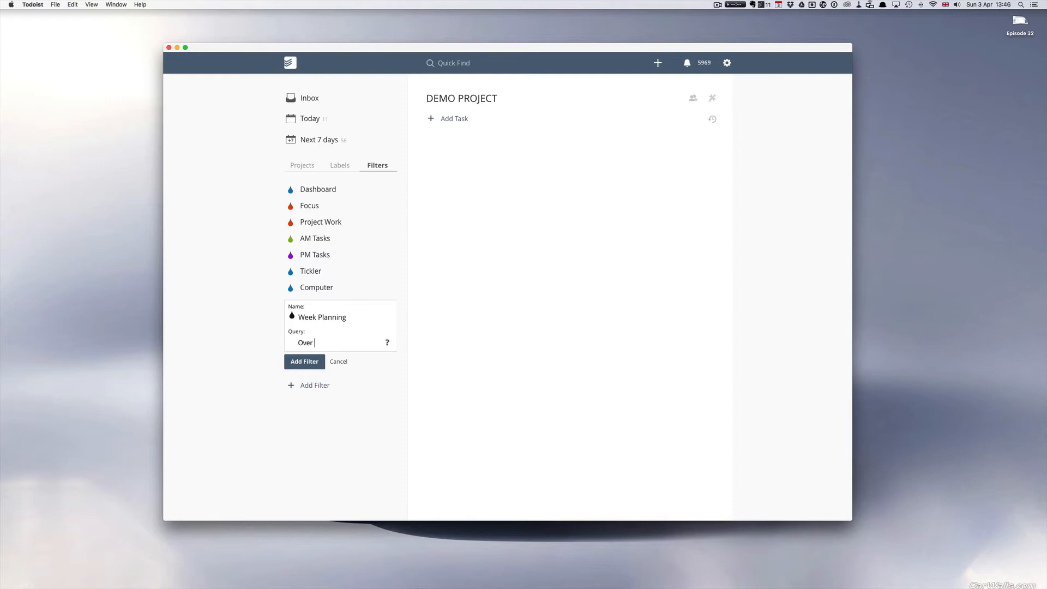
type("due,")
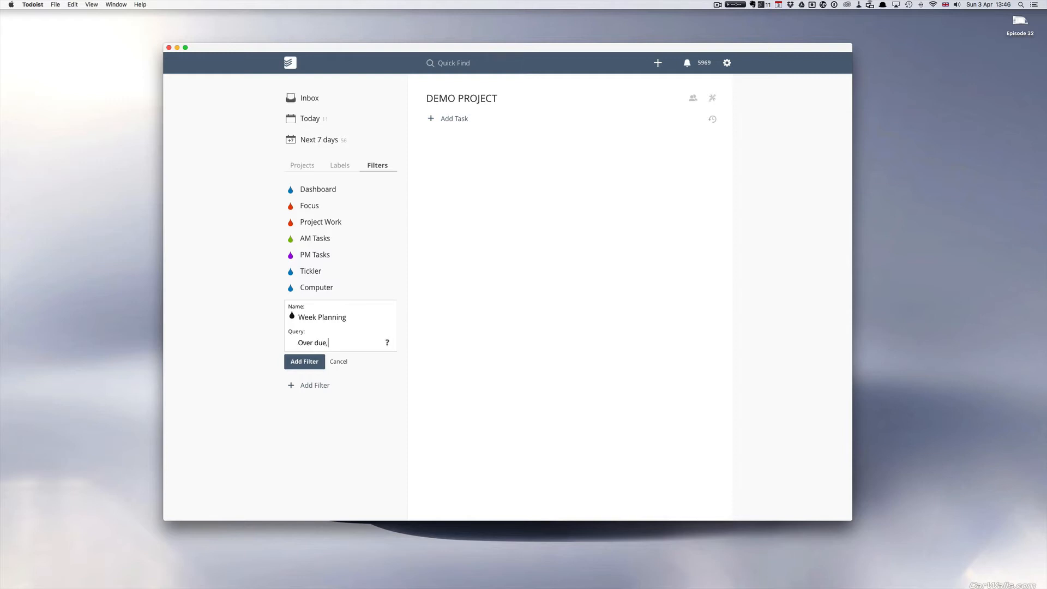
type("mon")
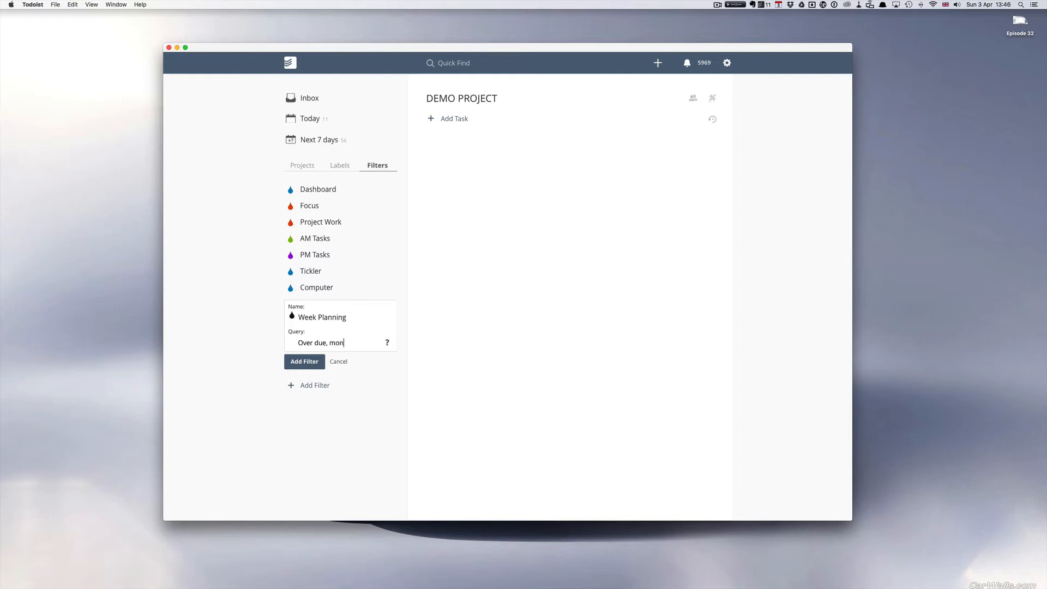
type(", tue, wed, thu,")
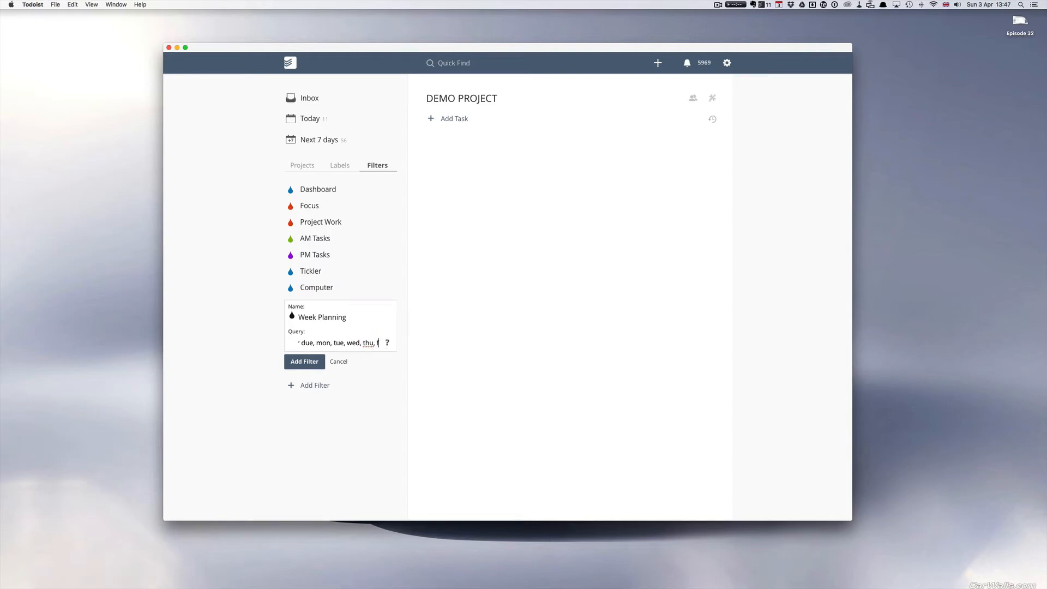
type("fri")
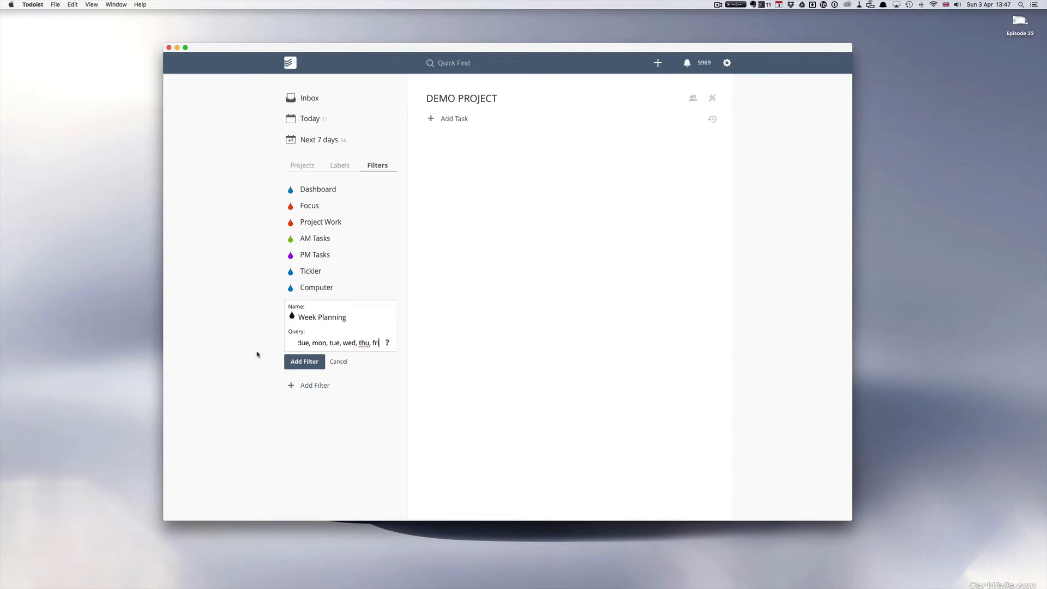
left_click(305, 361)
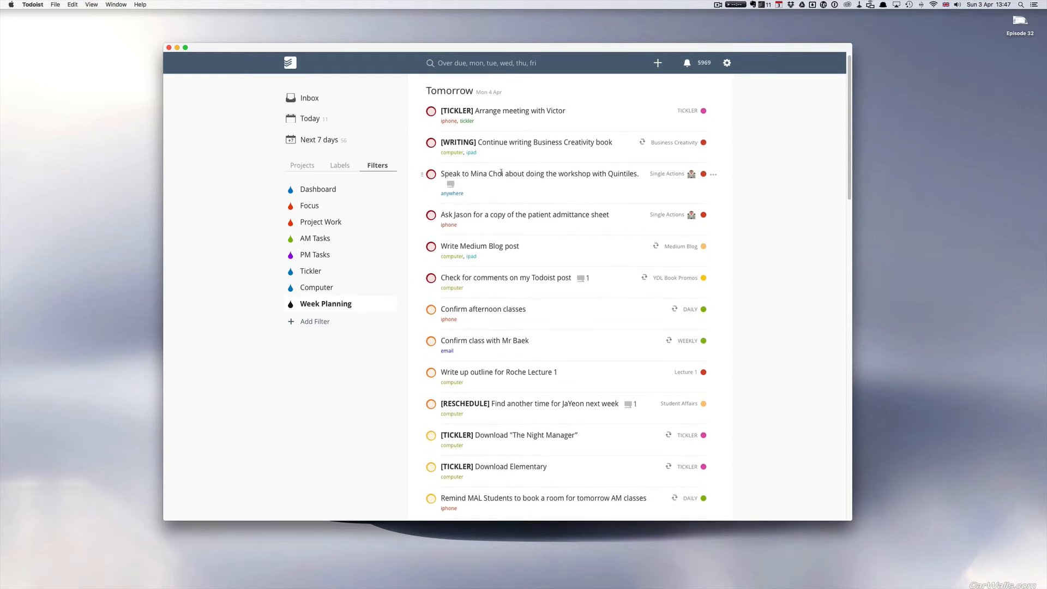
scroll("down", 3)
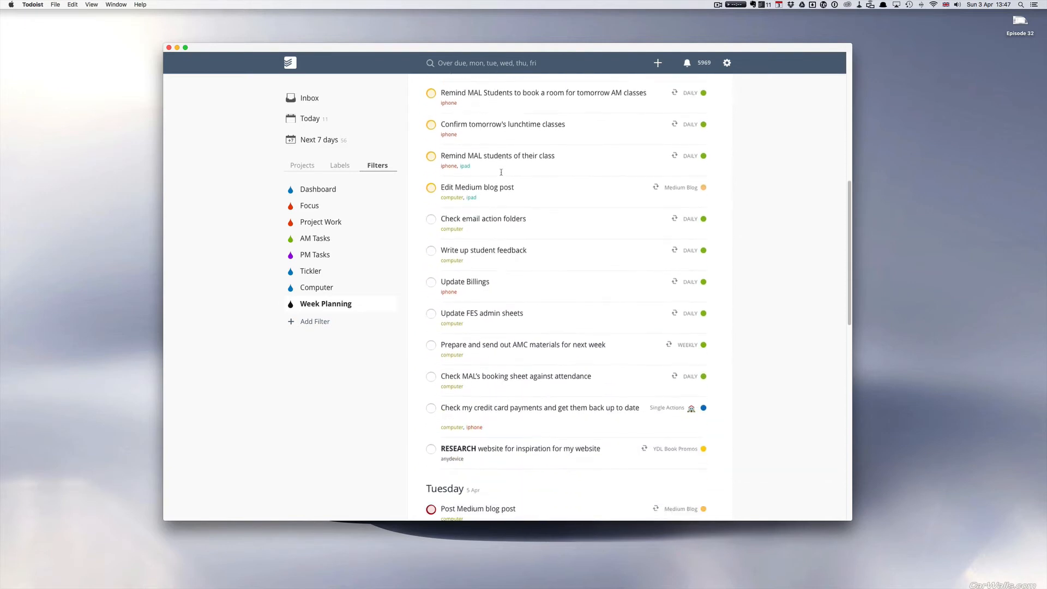
scroll("down", 3)
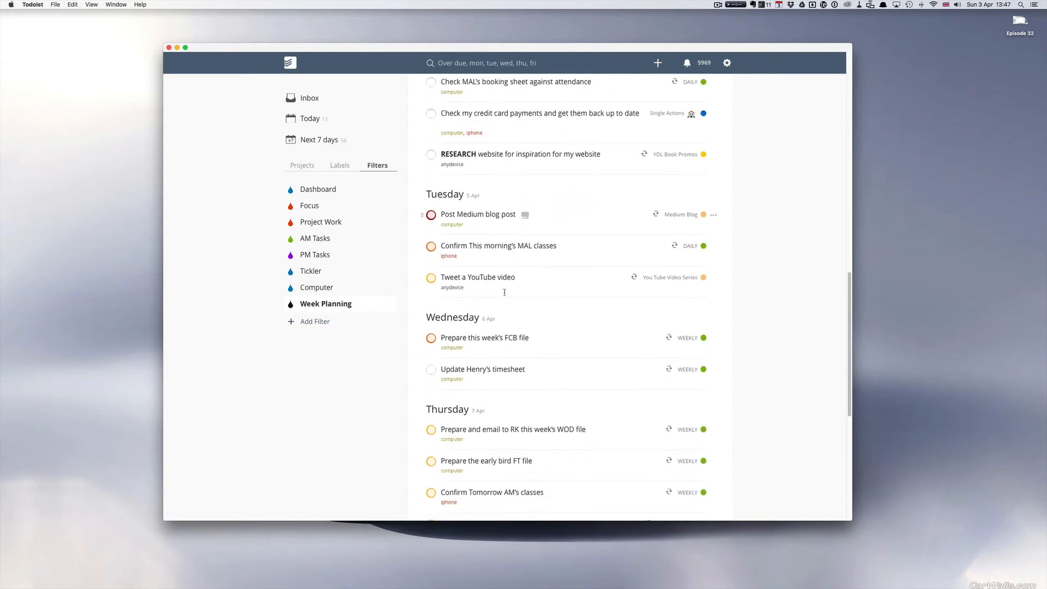
scroll("down", 3)
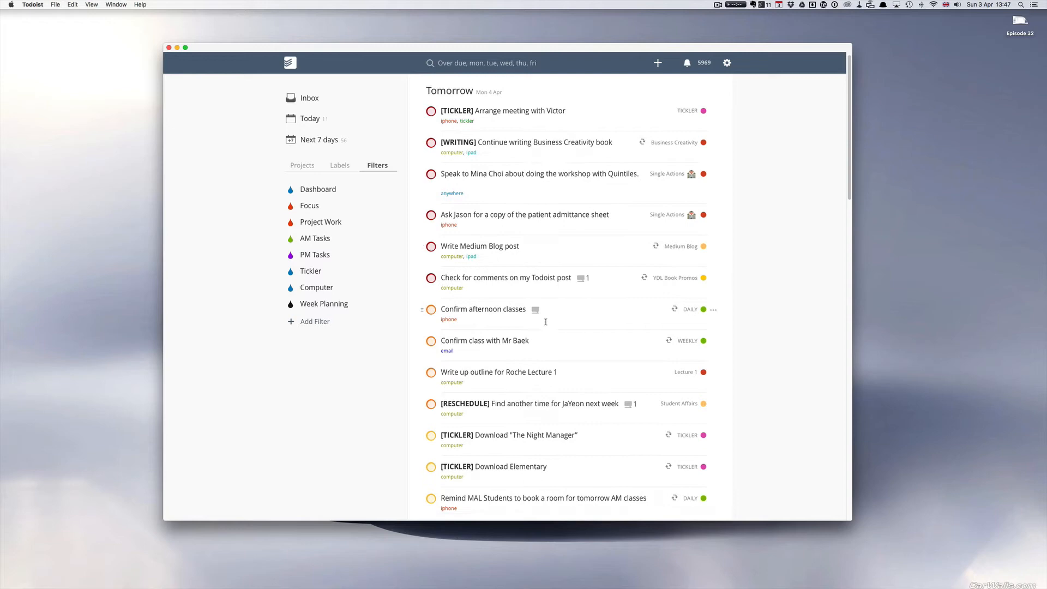
scroll("down", 3)
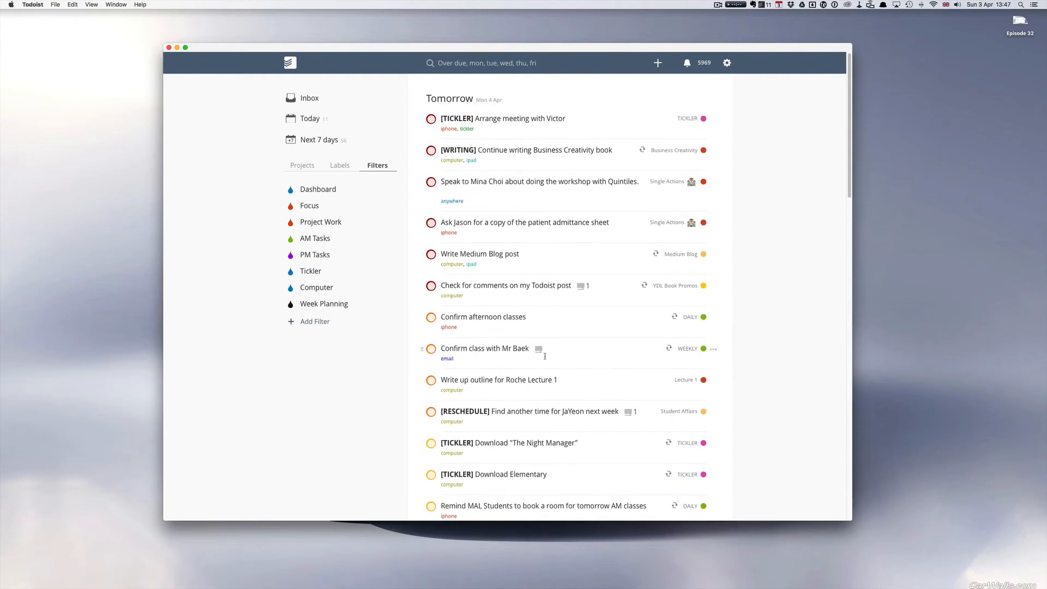
scroll("down", 3)
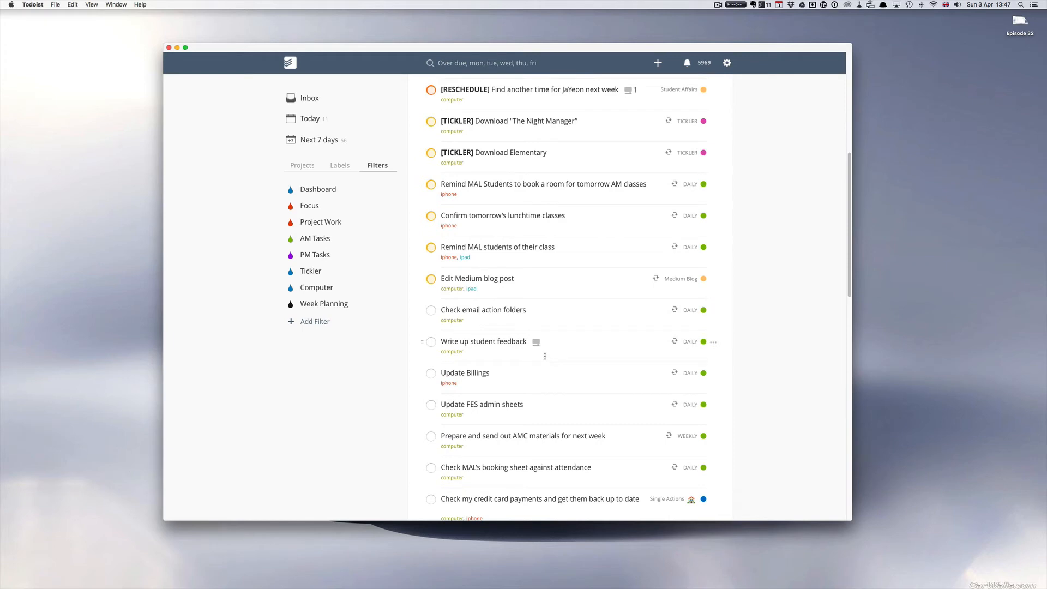
scroll("down", 3)
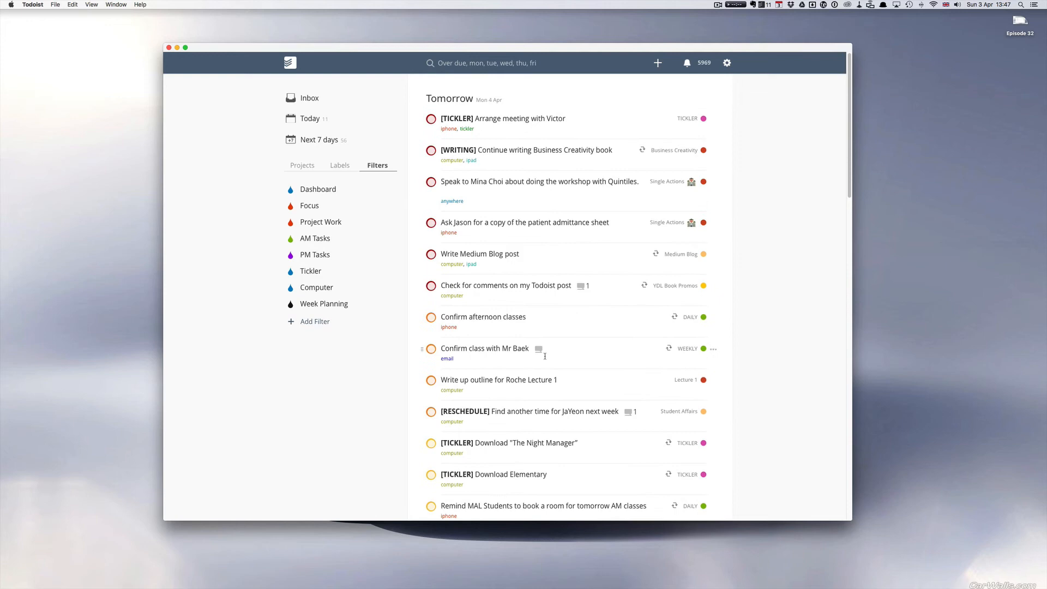
scroll("down", 3)
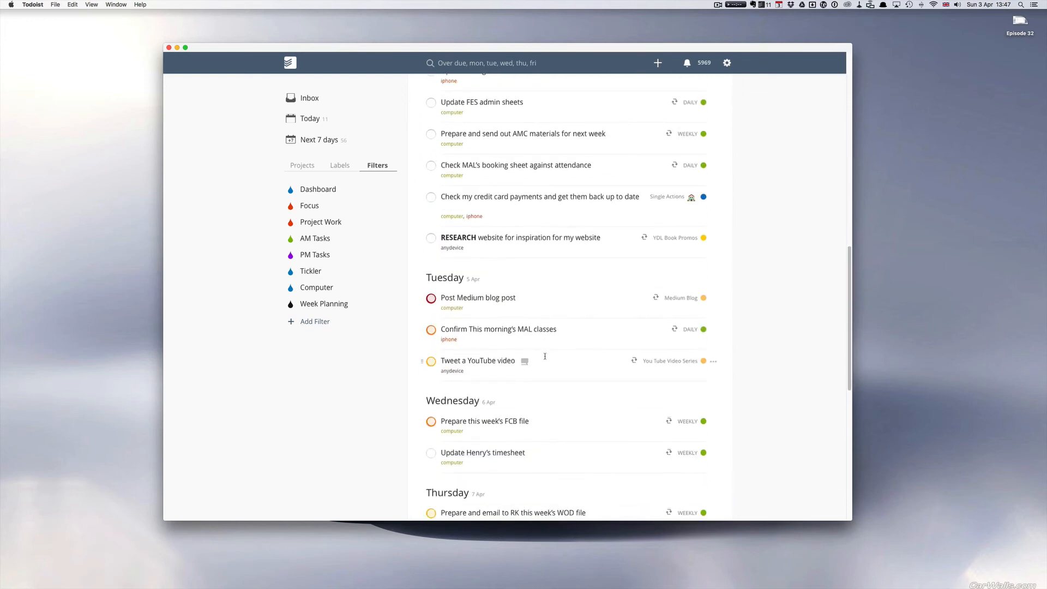
scroll("down", 3)
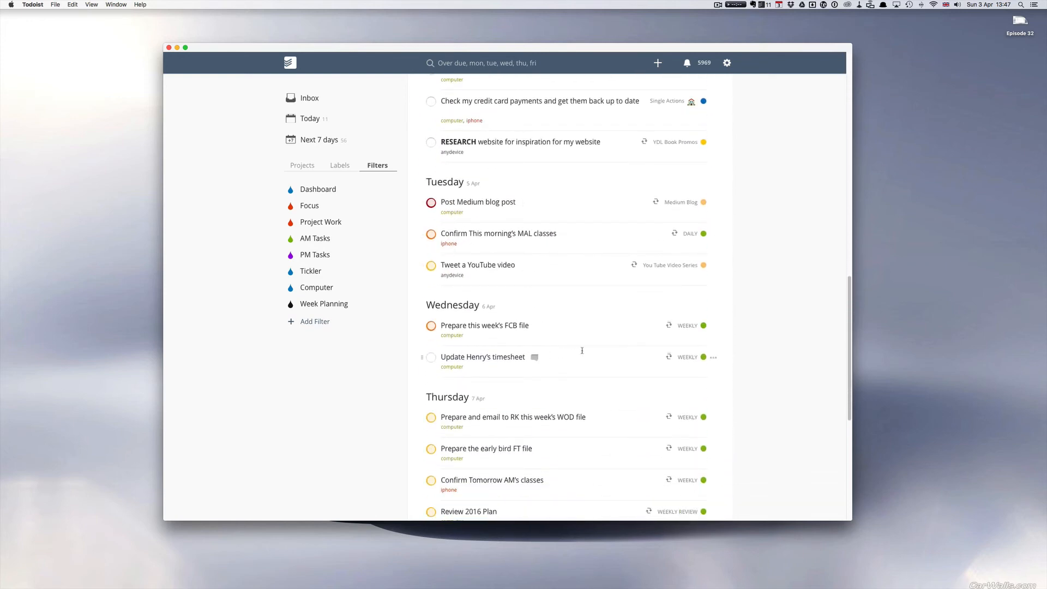
scroll("down", 3)
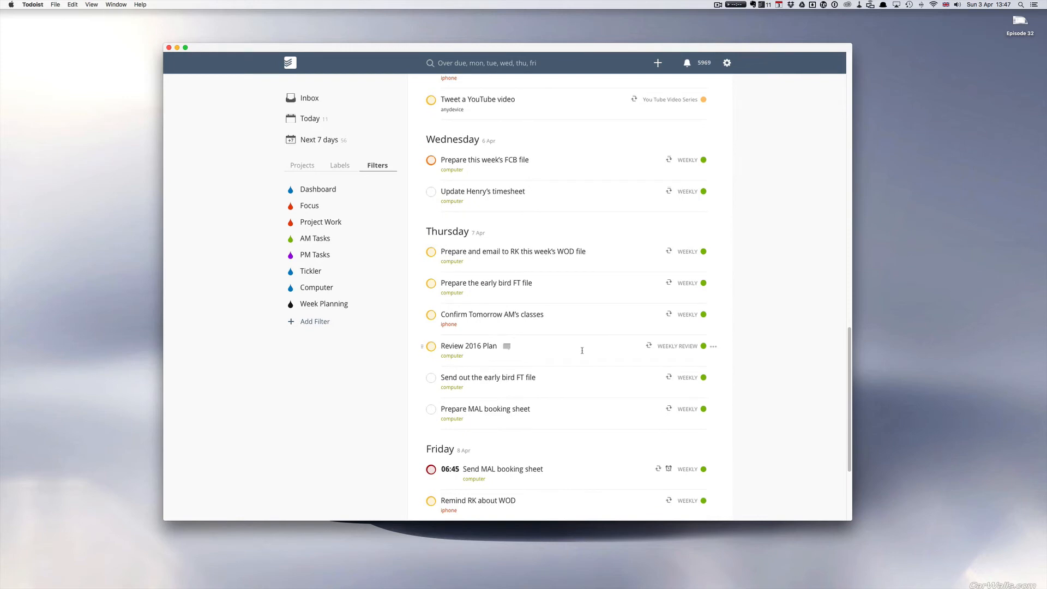
scroll("down", 3)
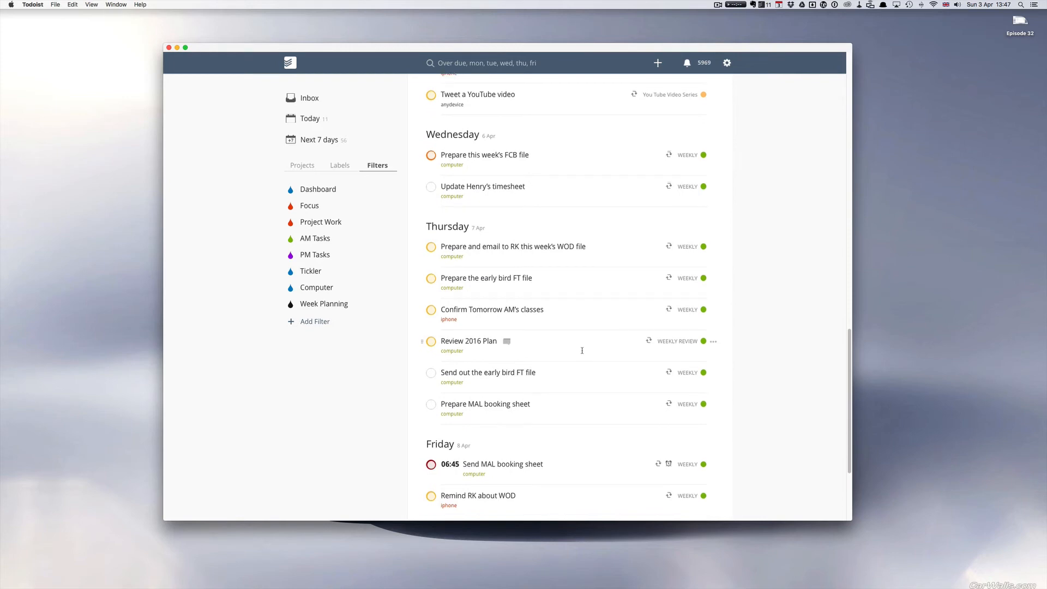
scroll("down", 3)
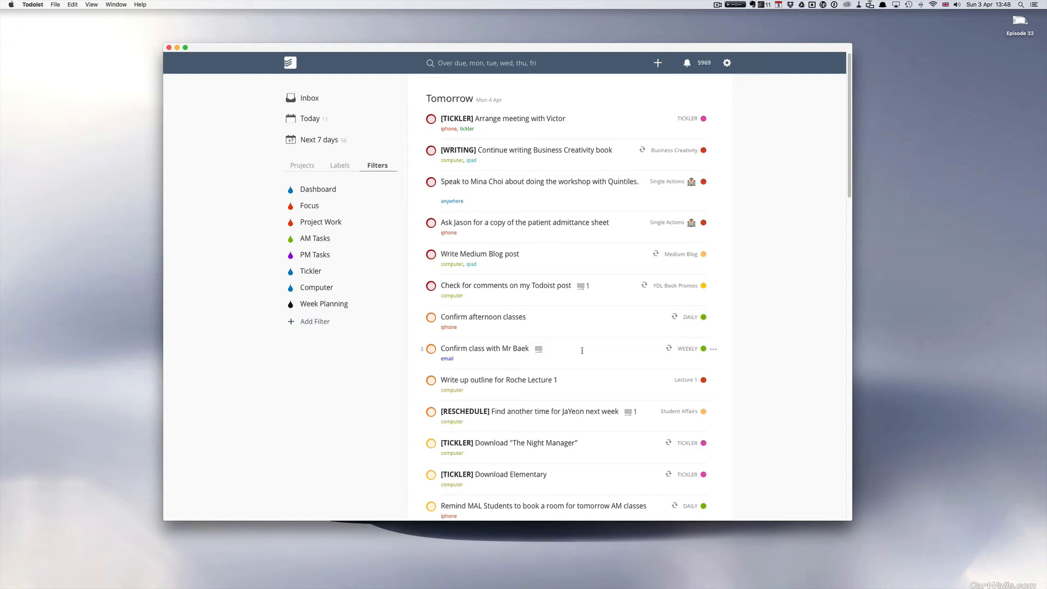
mouse_move(866, 282)
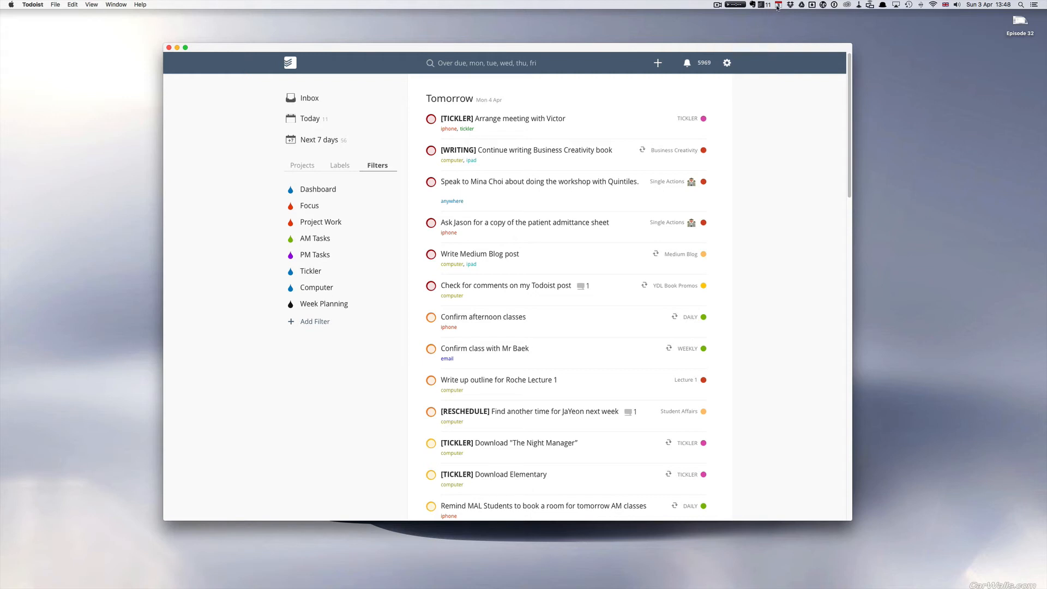
Show Fantastical's April 2016 mini calendar beside the task list, scrolled to Thursday
left_click(778, 5)
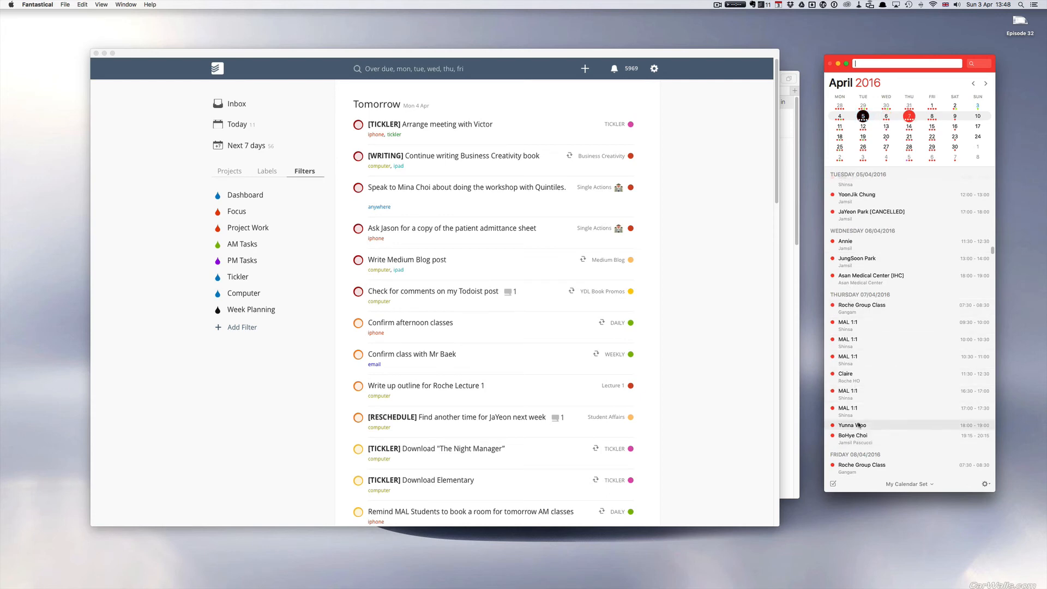
mouse_move(407, 360)
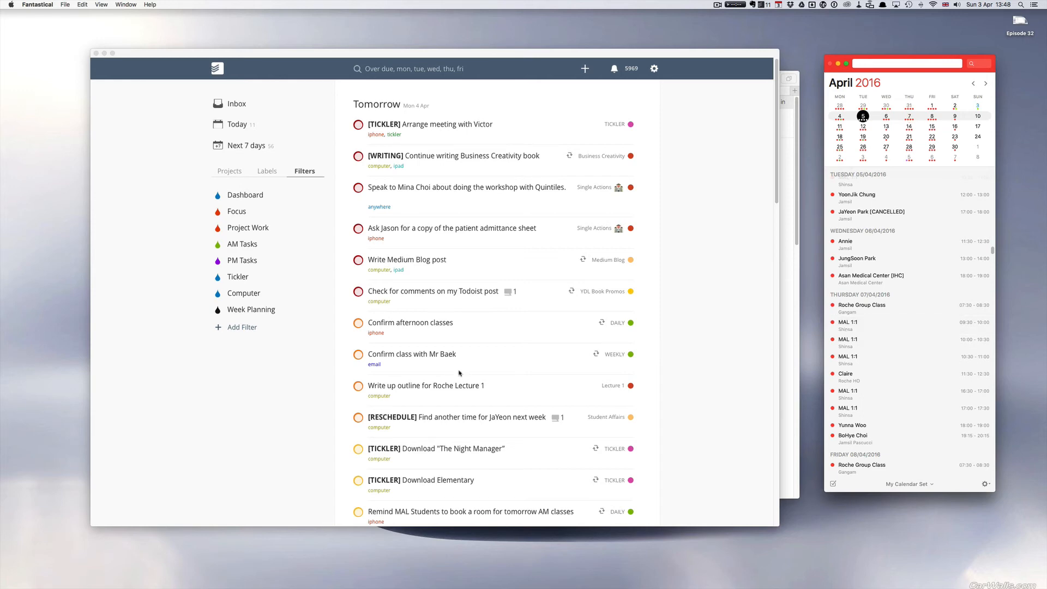
scroll("down", 3)
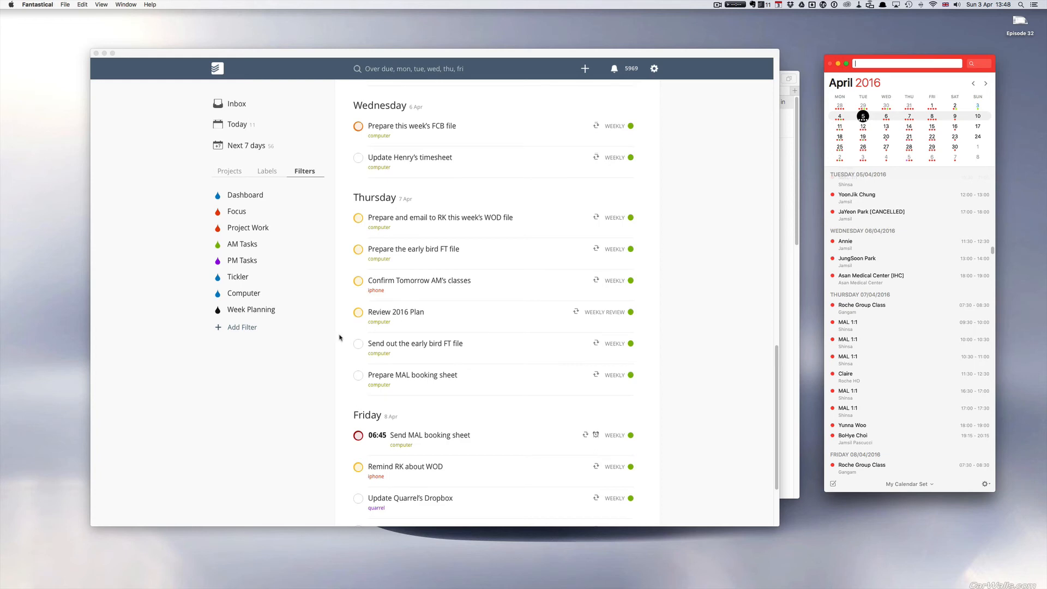
mouse_move(449, 316)
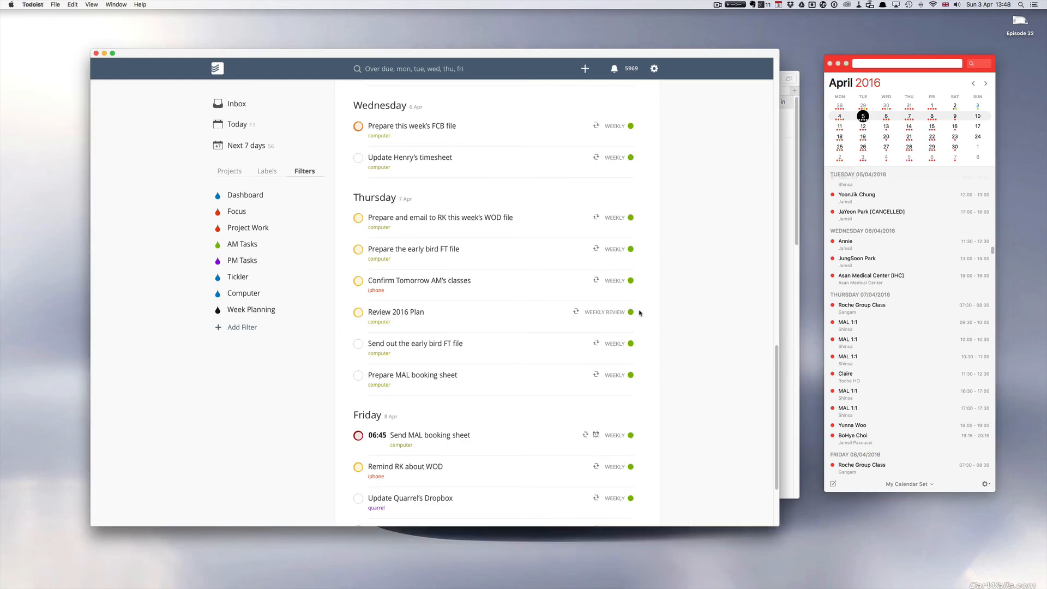
Reschedule the Review 2016 Plan task off Thursday 7 April to a new date
left_click(639, 312)
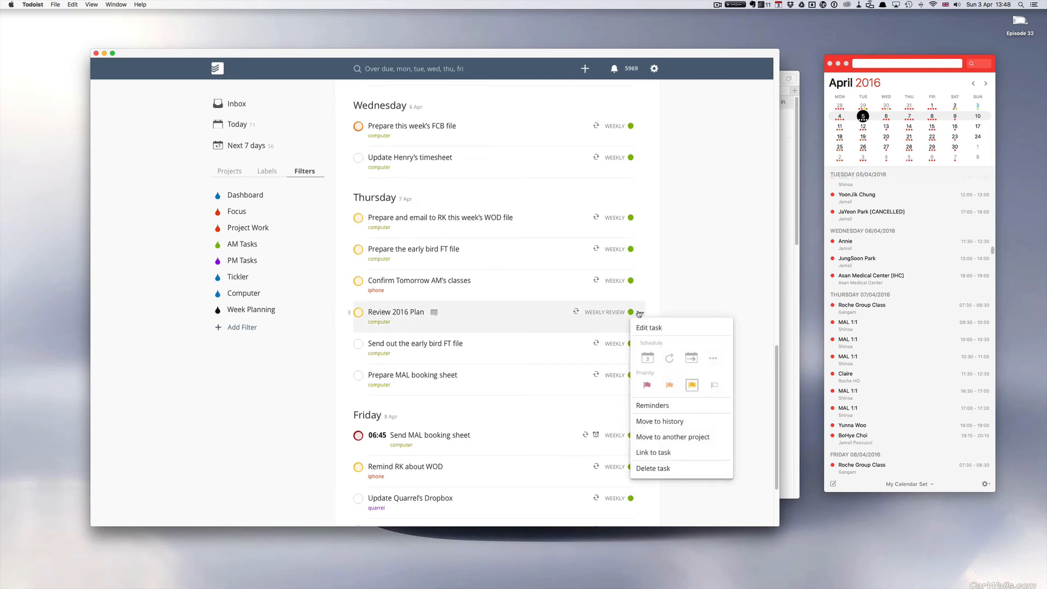
left_click(690, 358)
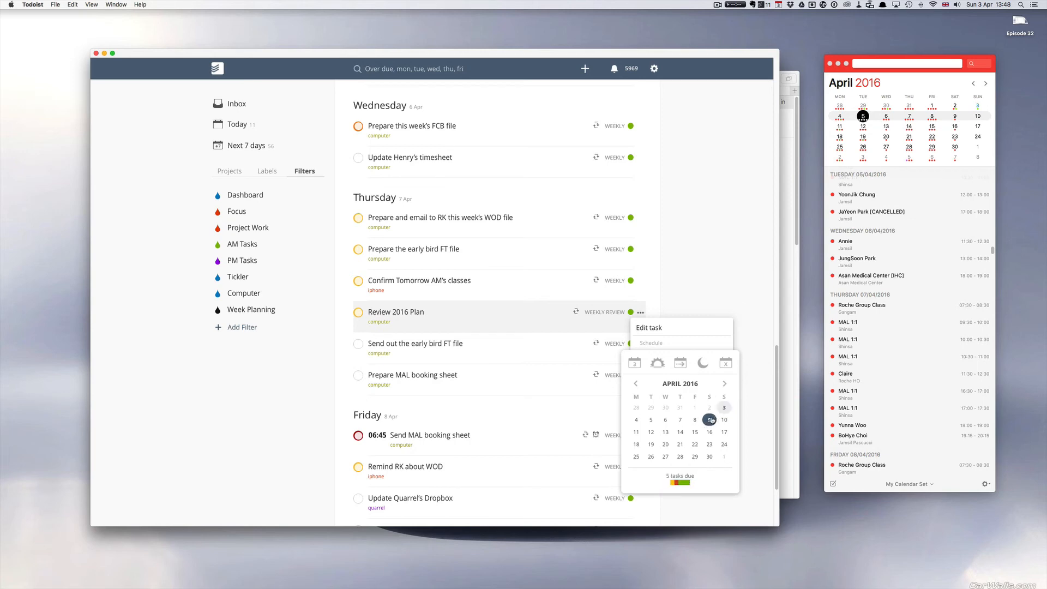
left_click(709, 418)
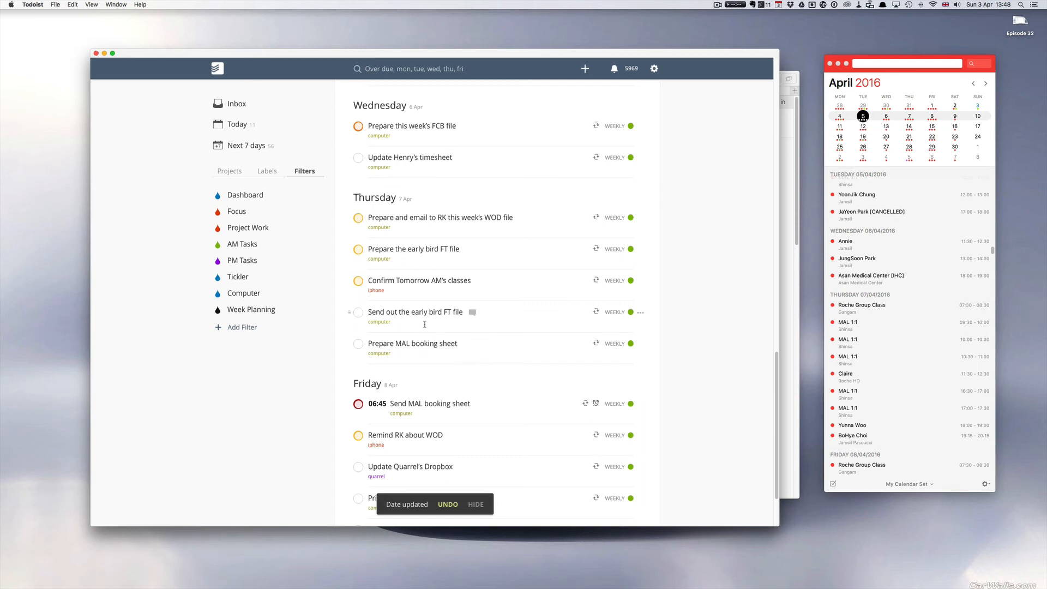
mouse_move(412, 287)
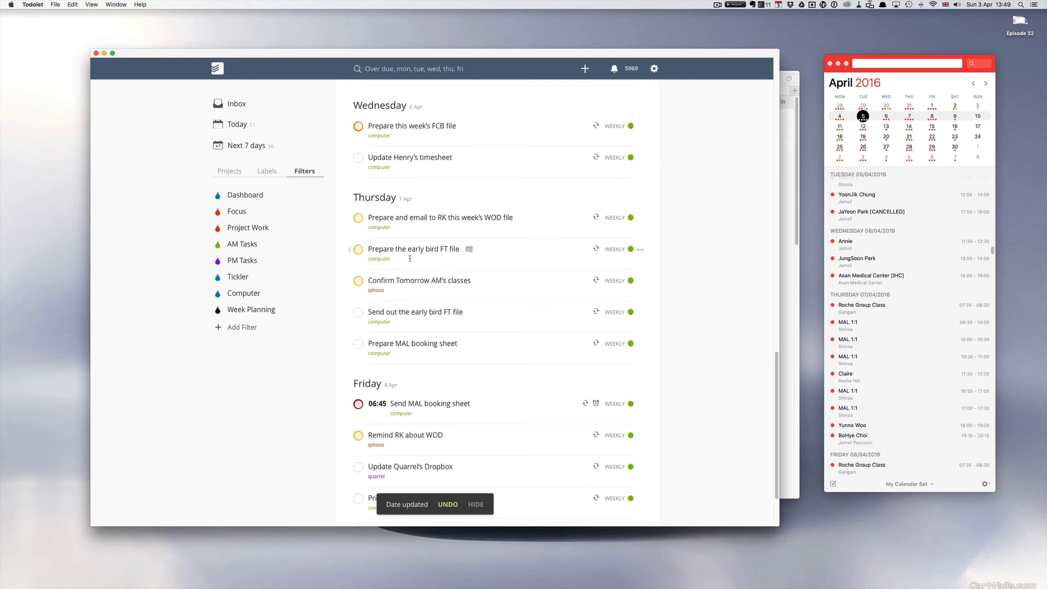
mouse_move(684, 244)
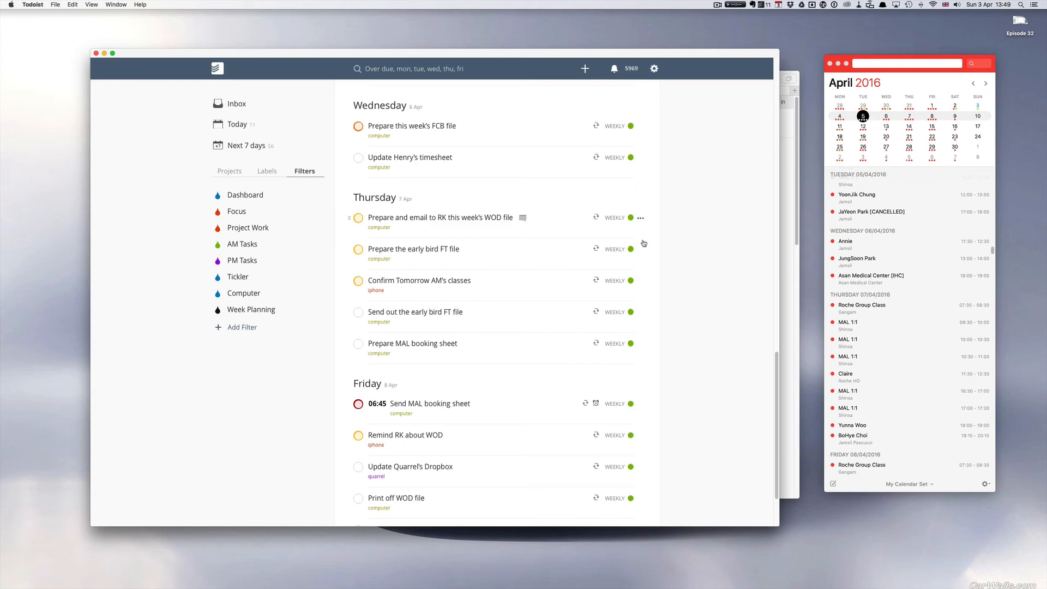
mouse_move(648, 338)
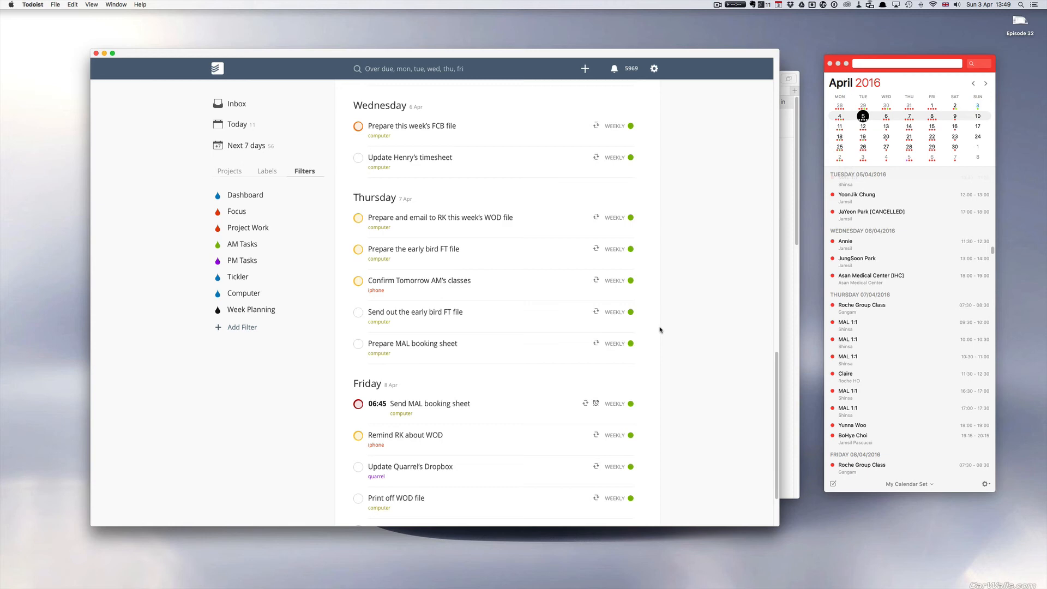
scroll("down", 3)
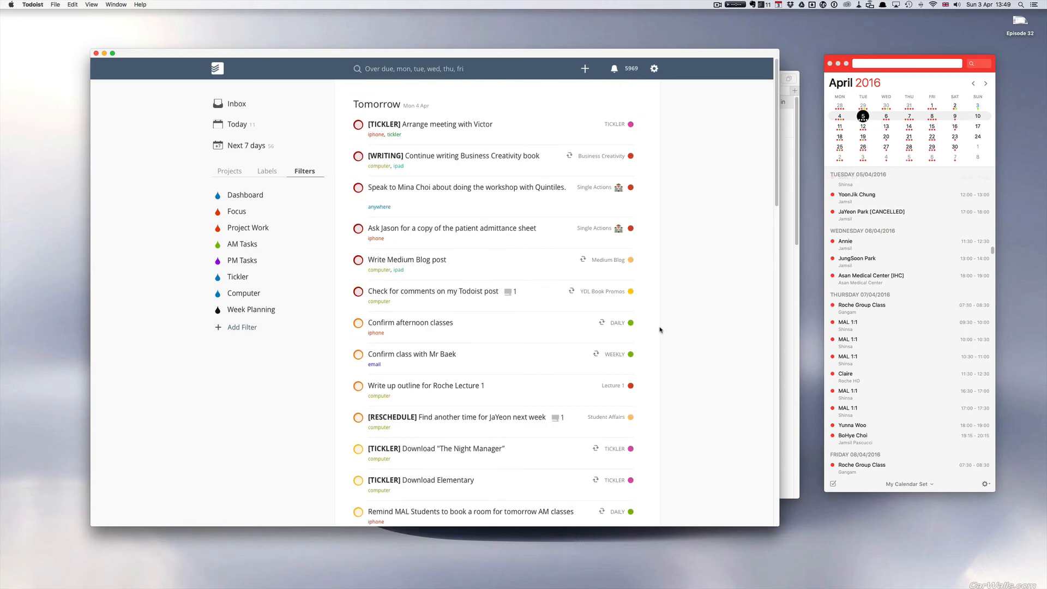
mouse_move(249, 314)
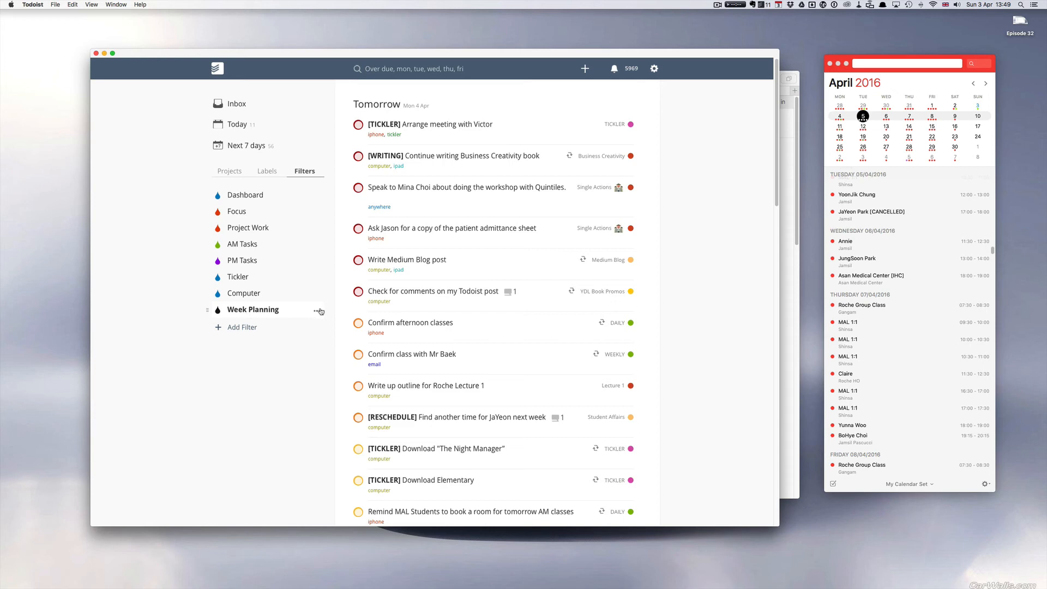
Review the Week Planning filter's name and query and save it unchanged
left_click(318, 310)
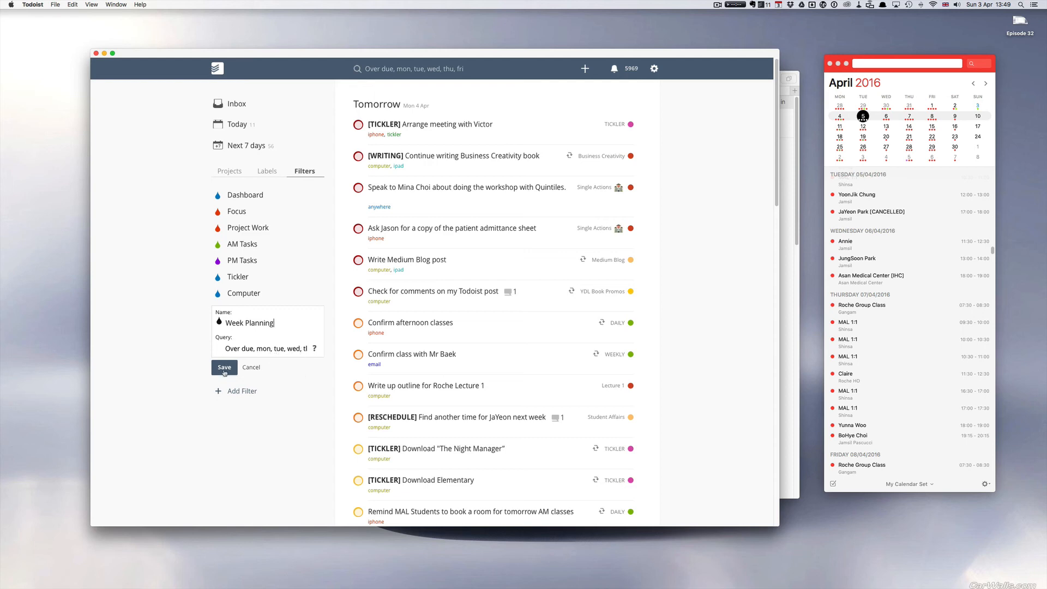
left_click(225, 367)
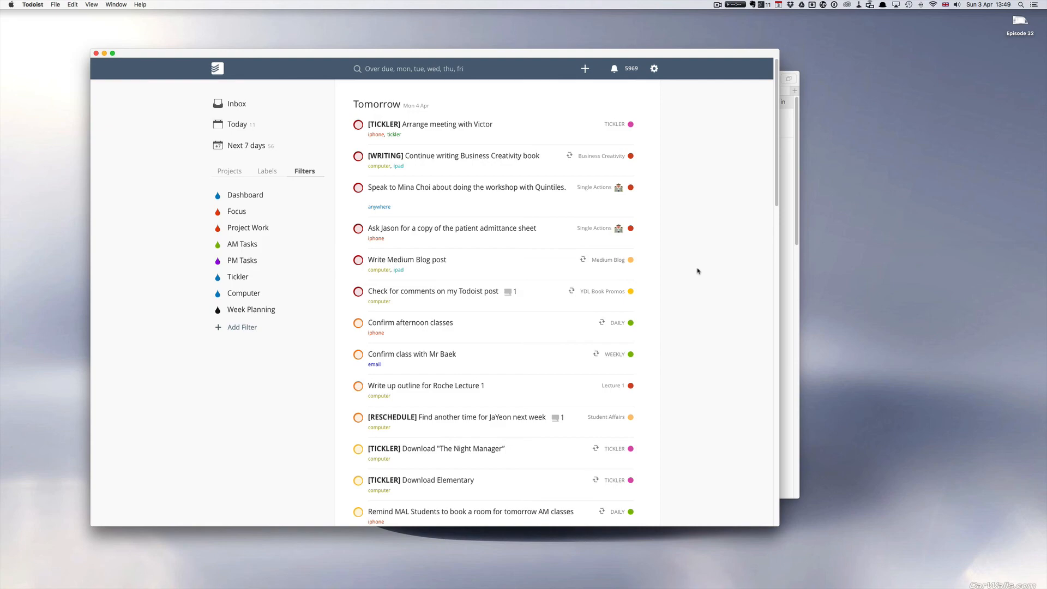
scroll("down", 3)
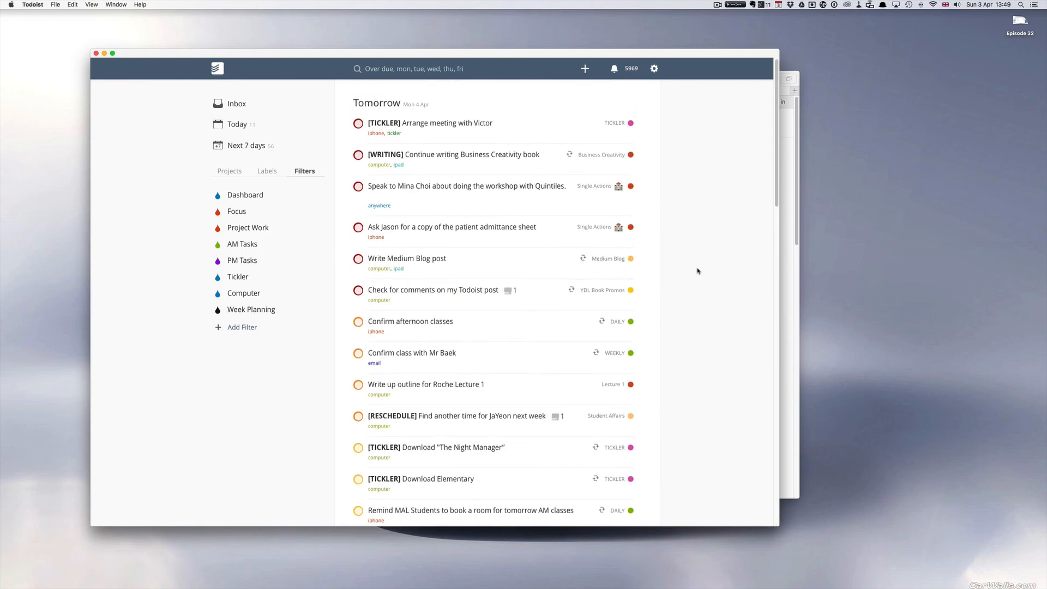
scroll("down", 3)
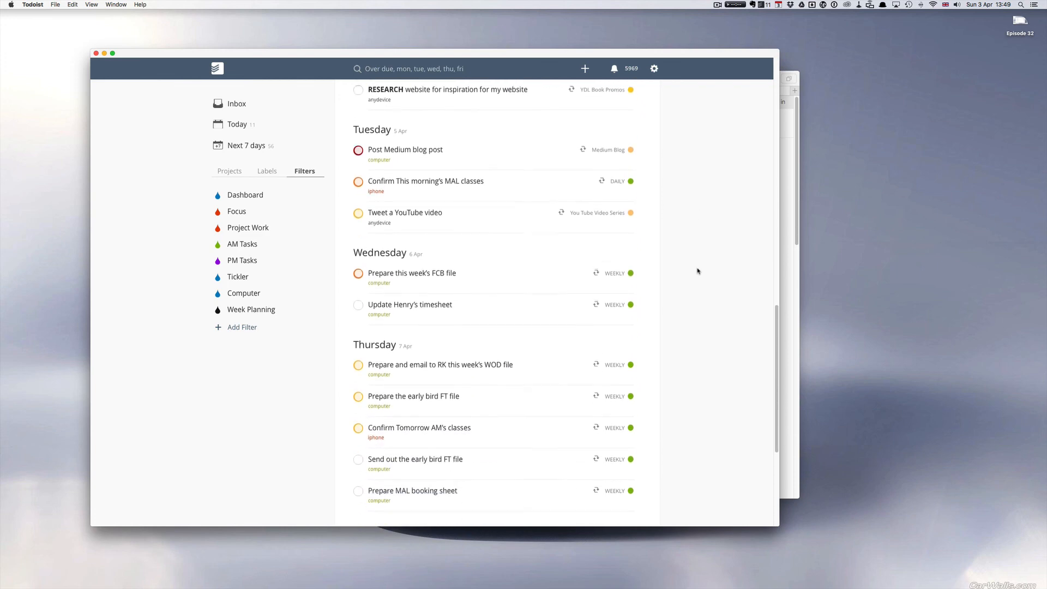
scroll("down", 3)
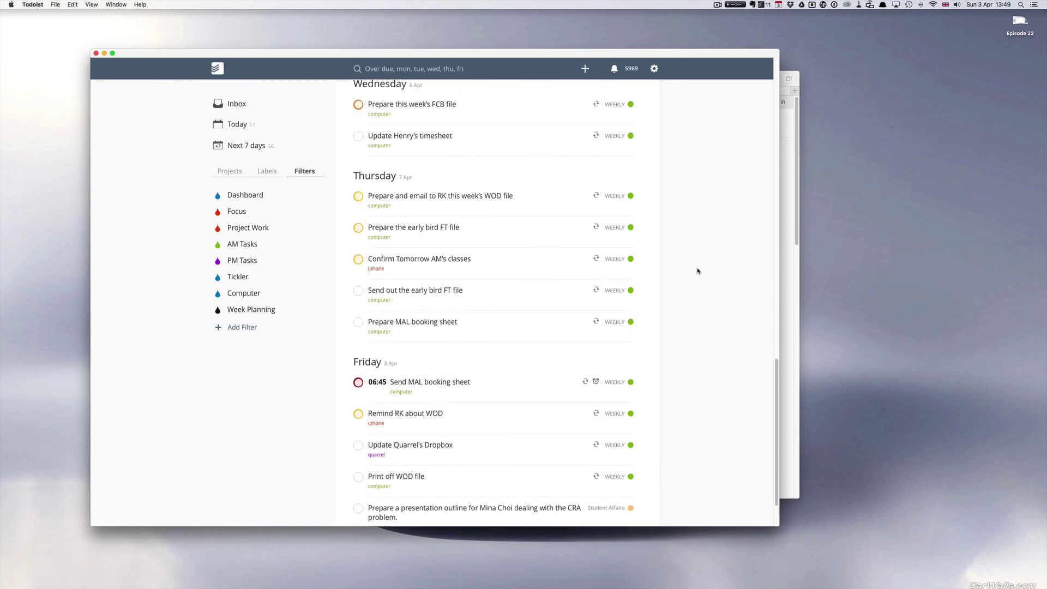